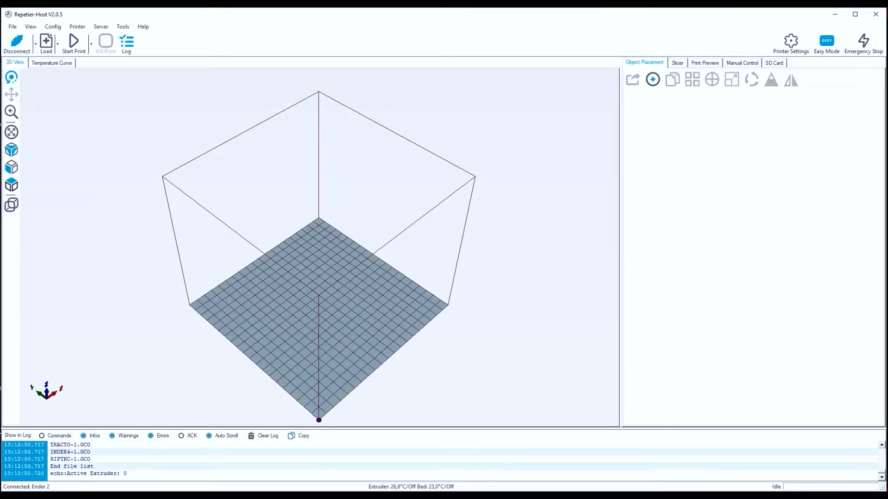
Step: Send M503 so the printer reports its firmware settings with steps per unit E93
{"action": "left_click", "coordinate": [742, 62]}
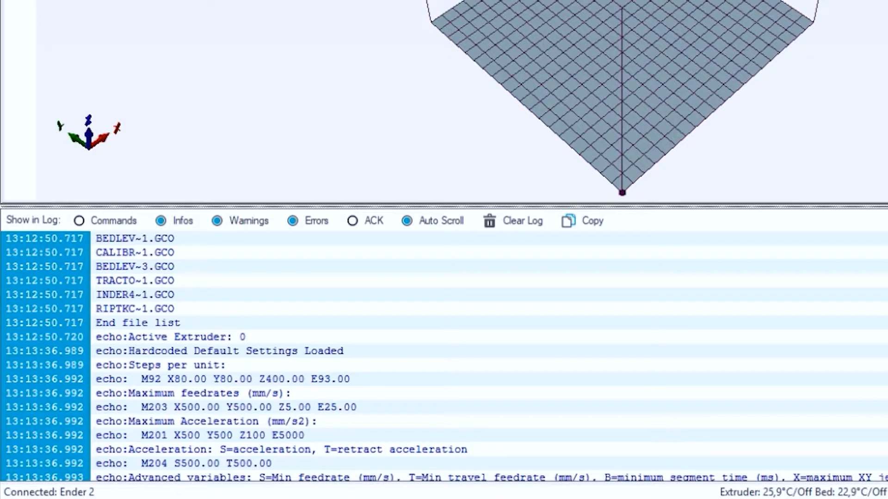
Step: Heat Extruder 1 to 212 °C from Manual Control and watch the temperature curve
{"action": "left_click", "coordinate": [226, 379]}
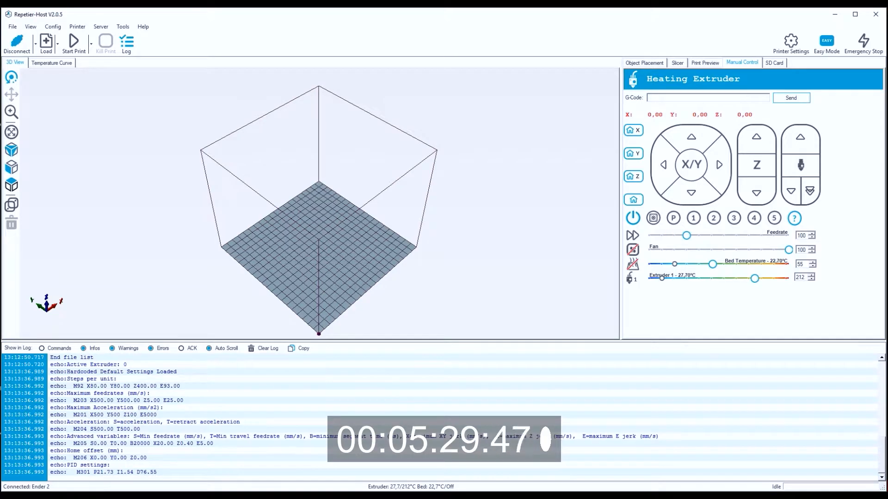
{"action": "left_click", "coordinate": [51, 62]}
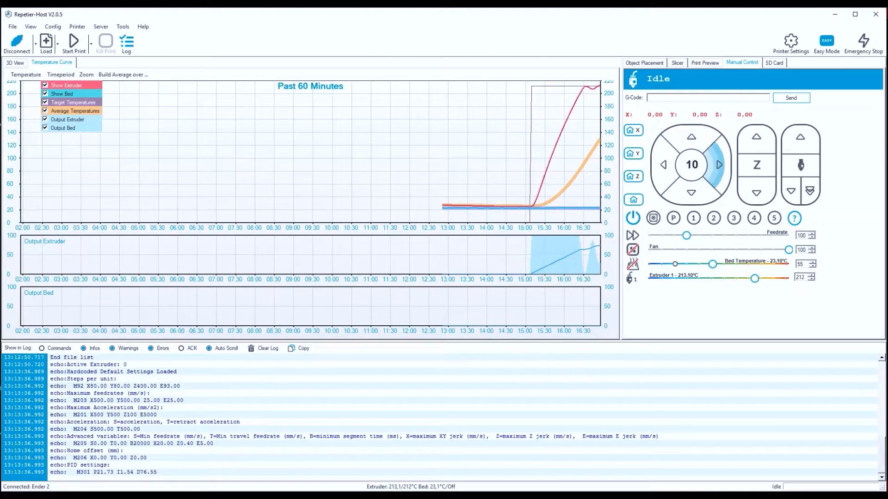
Step: Extrude a length of filament through the hot nozzle with the jog buttons
{"action": "left_click", "coordinate": [664, 164]}
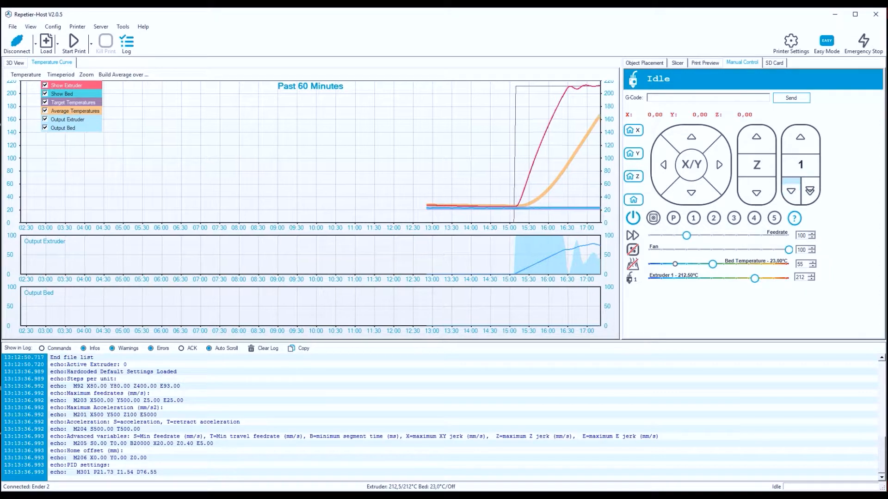
{"action": "left_click", "coordinate": [789, 191]}
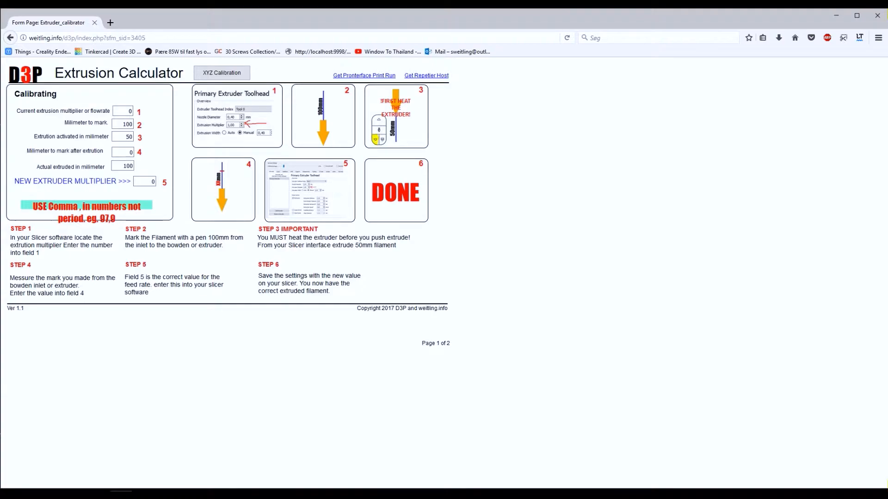
{"action": "left_click", "coordinate": [221, 72]}
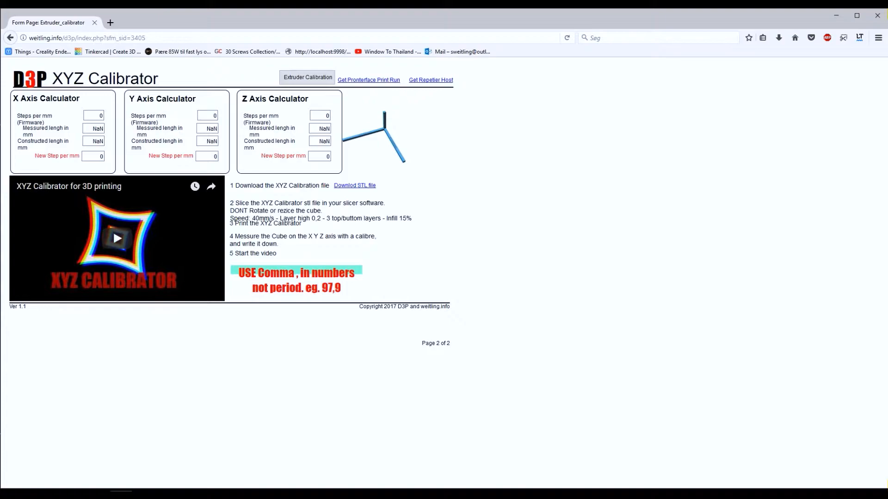
{"action": "left_click", "coordinate": [307, 78]}
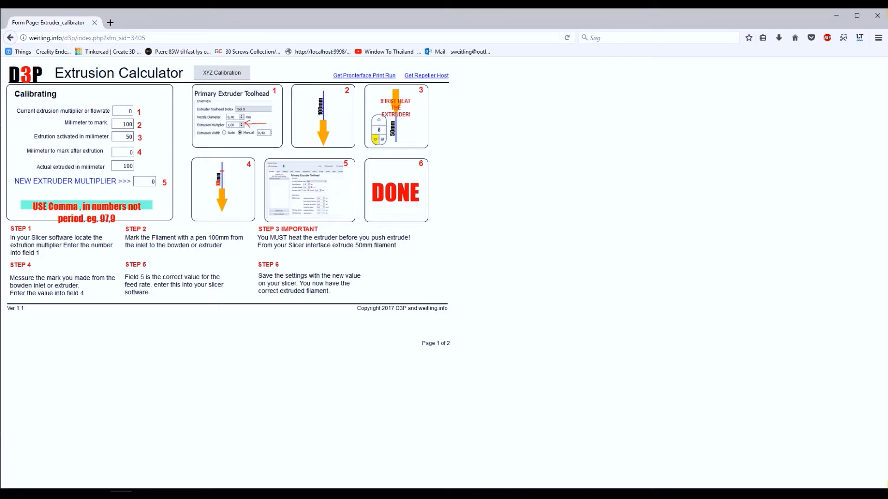
Step: Enter 93 as the current multiplier and begin the measured mark distance with 4
{"action": "left_click", "coordinate": [122, 111]}
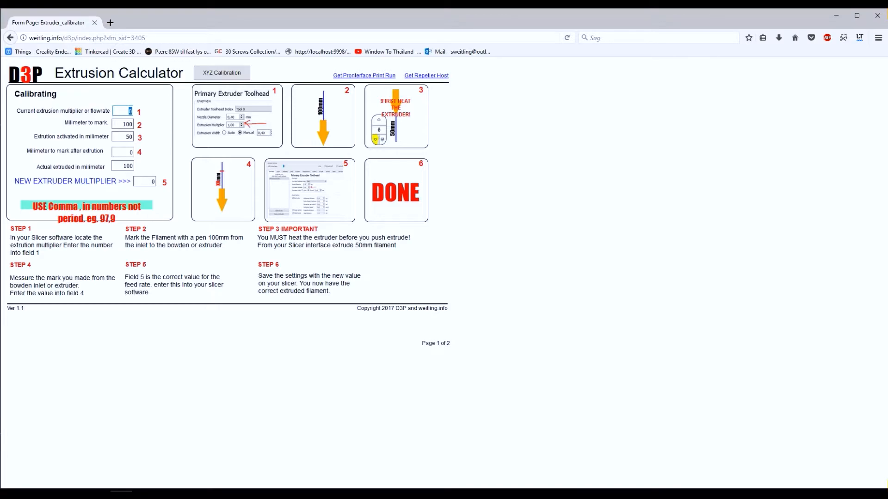
{"action": "type", "text": "9"}
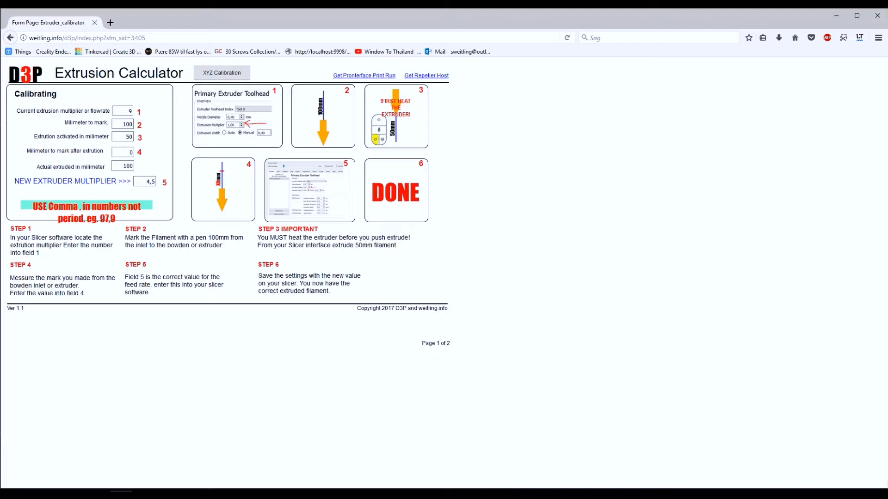
{"action": "type", "text": "3"}
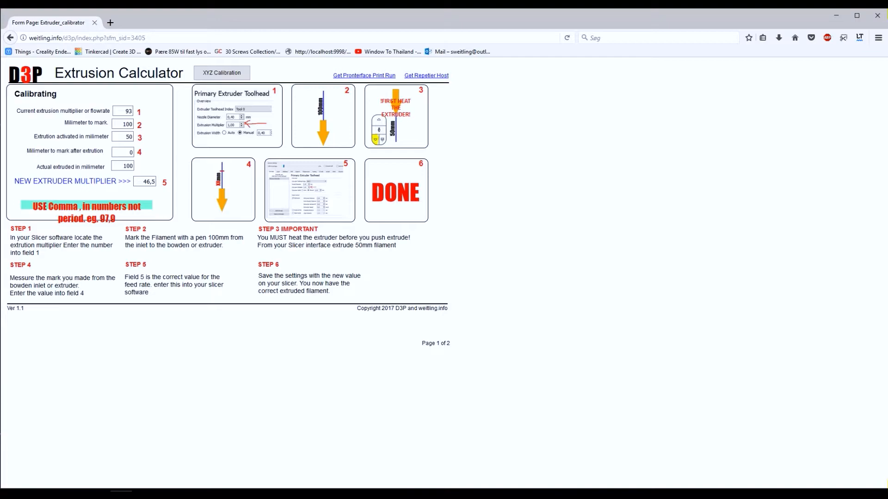
{"action": "left_click", "coordinate": [123, 152]}
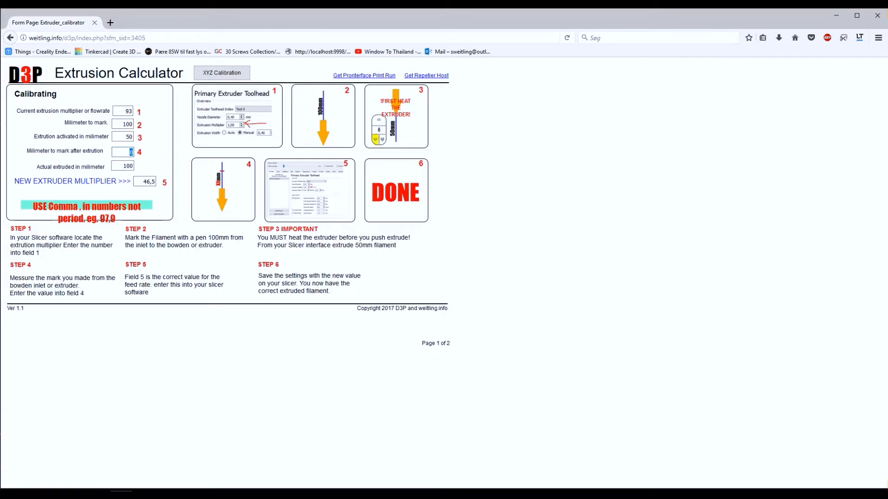
{"action": "type", "text": "4"}
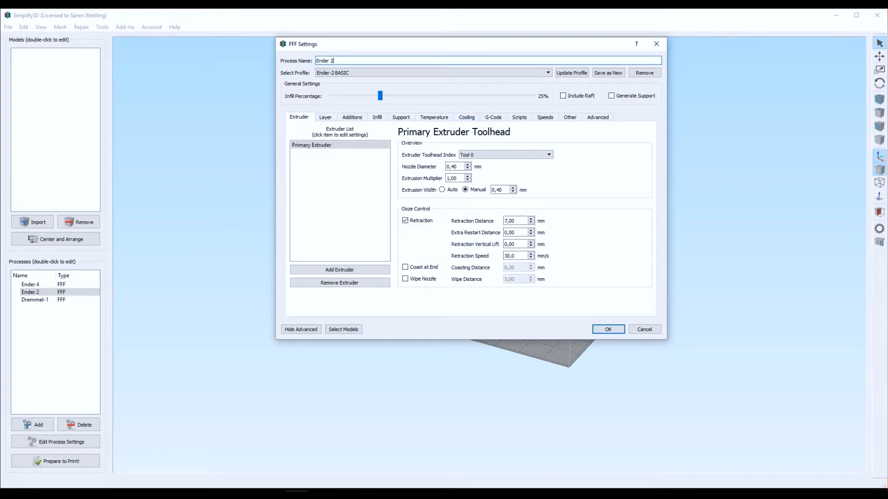
Step: Edit the starting script's M92 line to end with E87.75
{"action": "left_click", "coordinate": [518, 118]}
{"action": "type", "text": "M92 X80 Y80 Z398.72 E"}
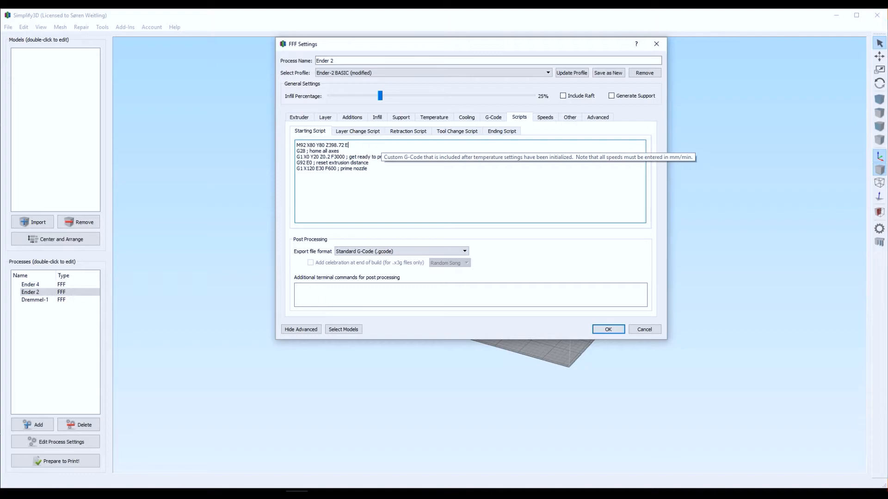
{"action": "type", "text": "87."}
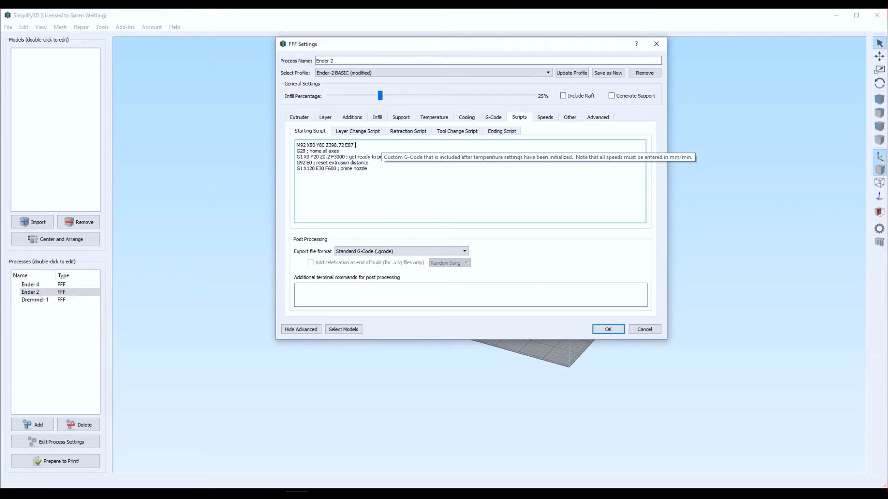
{"action": "type", "text": "75"}
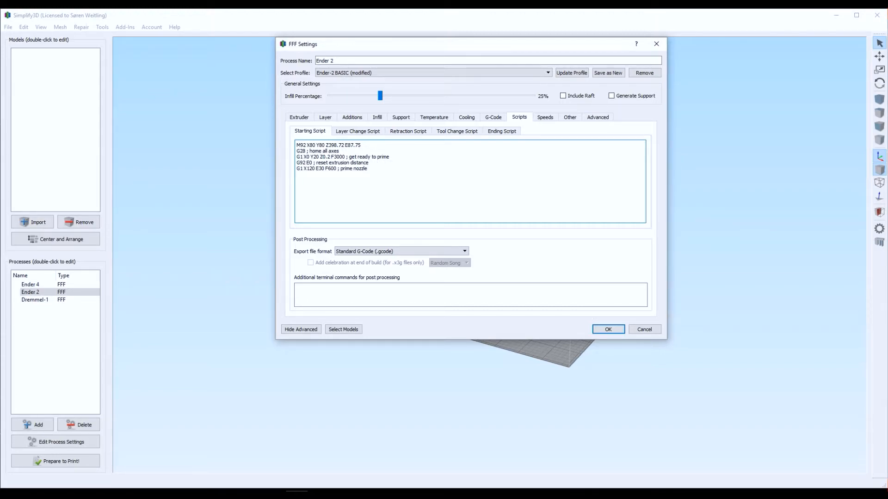
{"action": "left_click", "coordinate": [570, 72]}
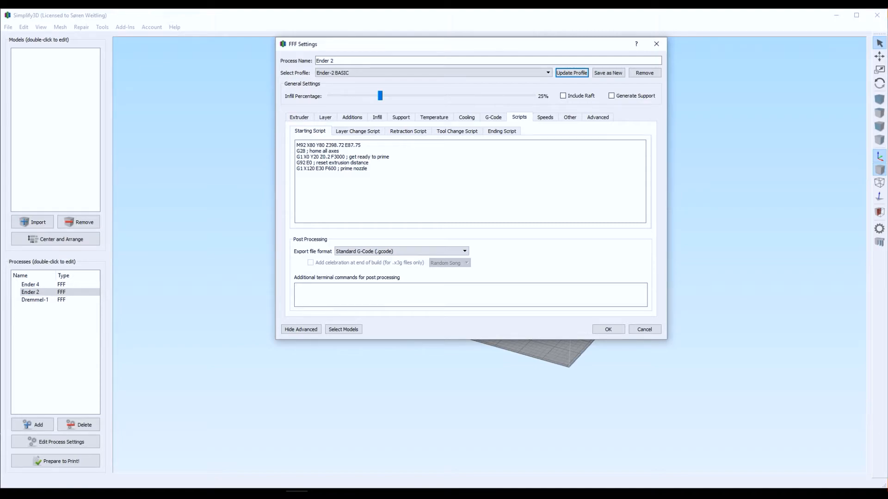
Step: Accept the Ender 2 process settings with the updated starting script
{"action": "left_click", "coordinate": [607, 329]}
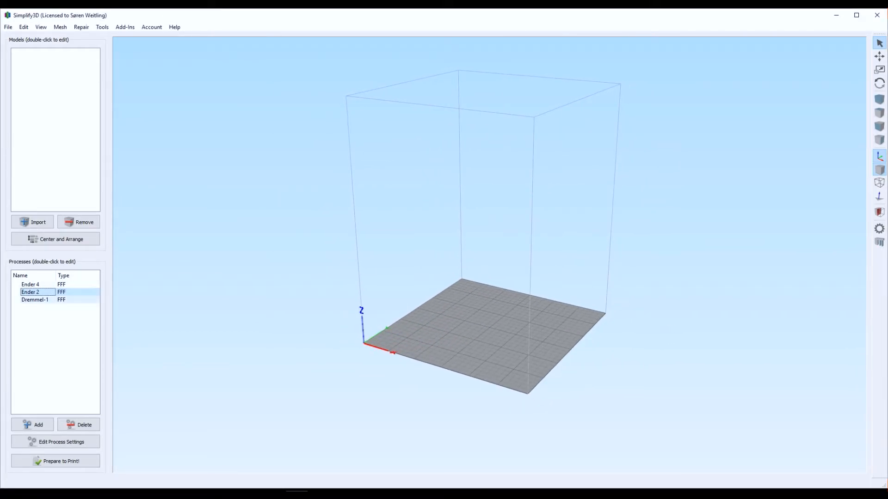
Step: Bring up the MK4duo firmware sketch in Arduino IDE over the calculator page
{"action": "double_click", "coordinate": [35, 299]}
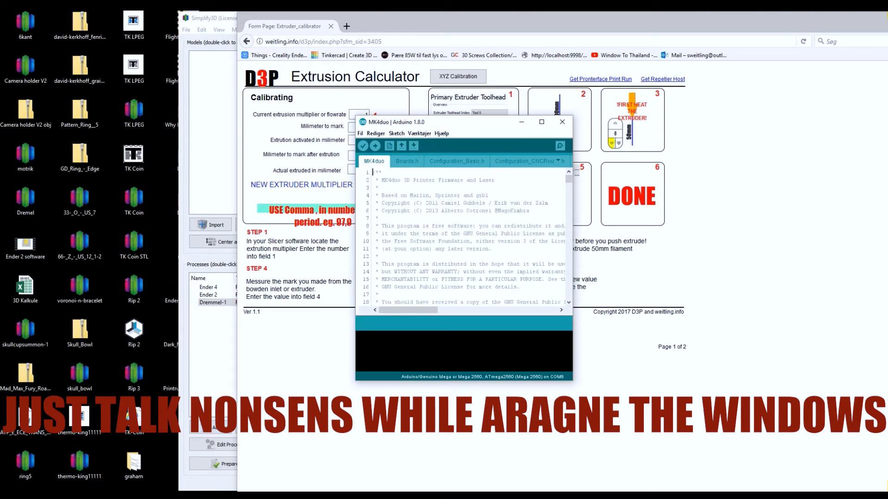
Step: Widen the sketch window and scroll Configuration_Overall.h to the DEFAULT_AXIS_STEPS_PER_UNIT line
{"action": "left_click_drag", "start_coordinate": [465, 122], "coordinate": [463, 104]}
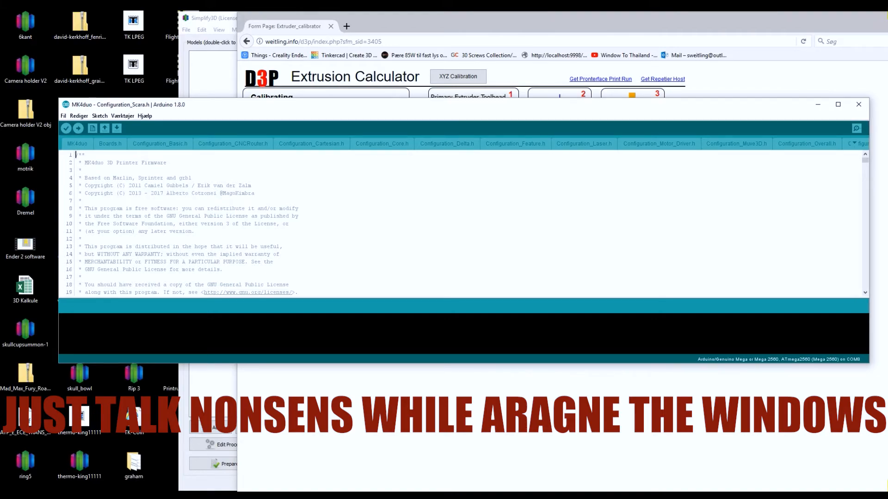
{"action": "left_click", "coordinate": [806, 144]}
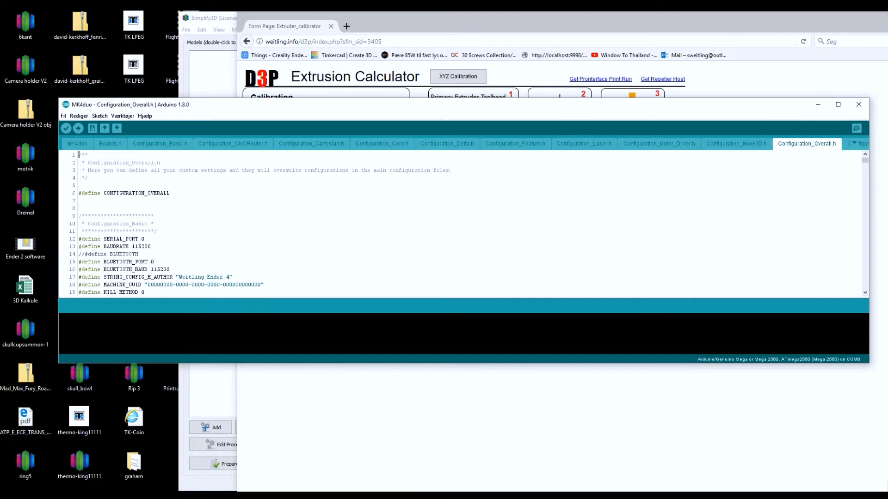
{"action": "scroll", "scroll_direction": "down", "scroll_amount": 3}
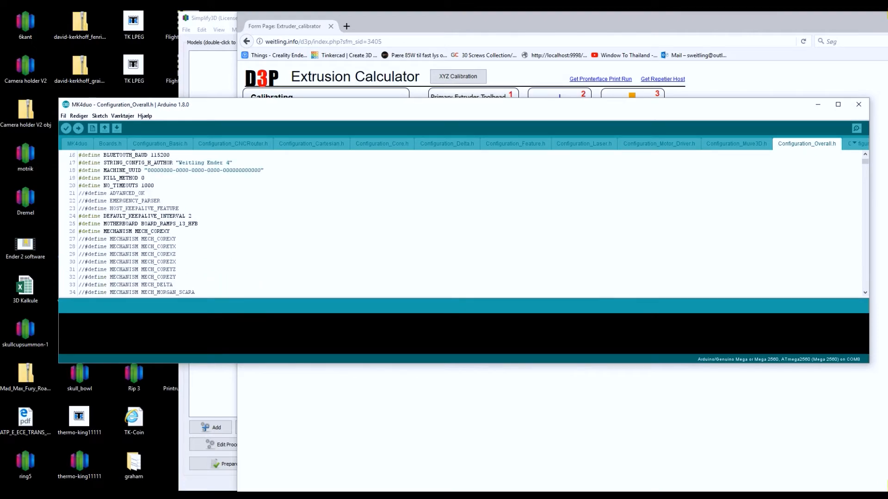
{"action": "scroll", "scroll_direction": "down", "scroll_amount": 3}
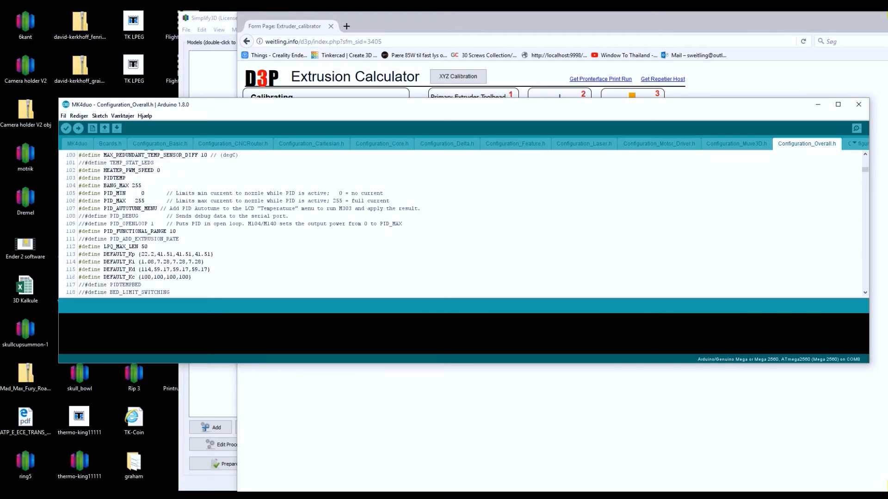
{"action": "scroll", "scroll_direction": "down", "scroll_amount": 3}
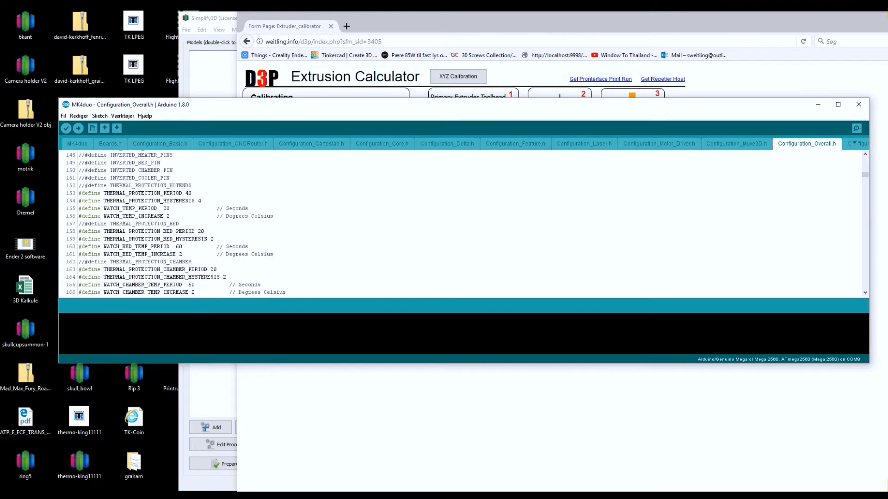
{"action": "scroll", "scroll_direction": "down", "scroll_amount": 3}
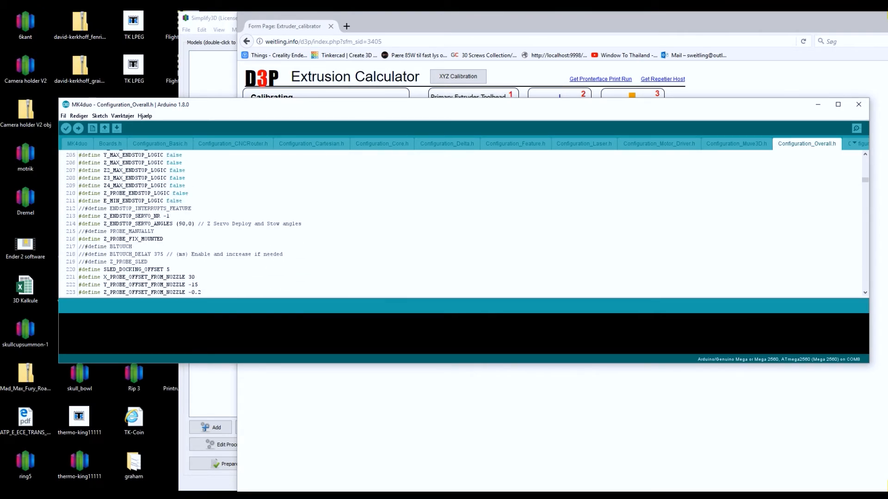
{"action": "scroll", "scroll_direction": "down", "scroll_amount": 3}
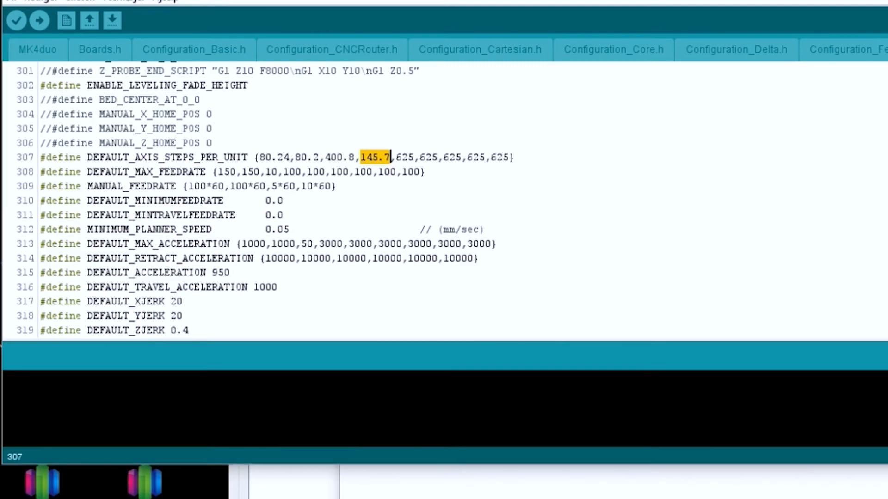
Step: Replace the extruder steps value 145.7 with 87.7 in DEFAULT_AXIS_STEPS_PER_UNIT
{"action": "type", "text": "87"}
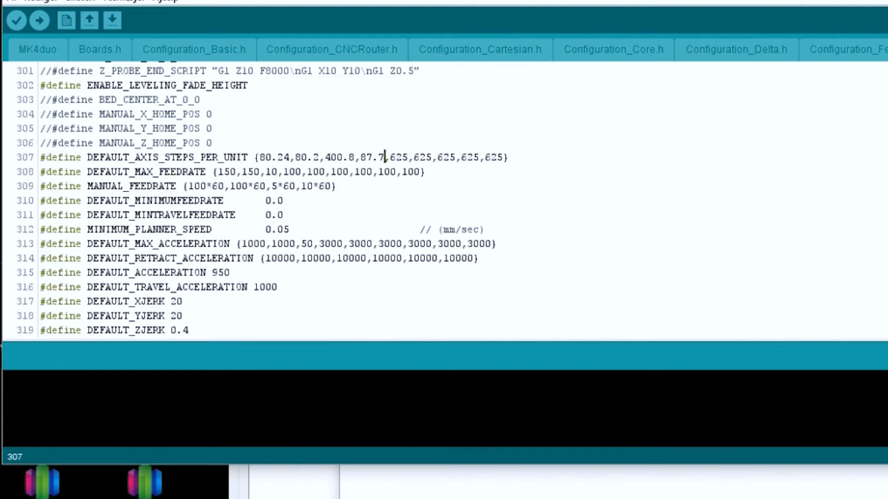
{"action": "key", "text": "Backspace"}
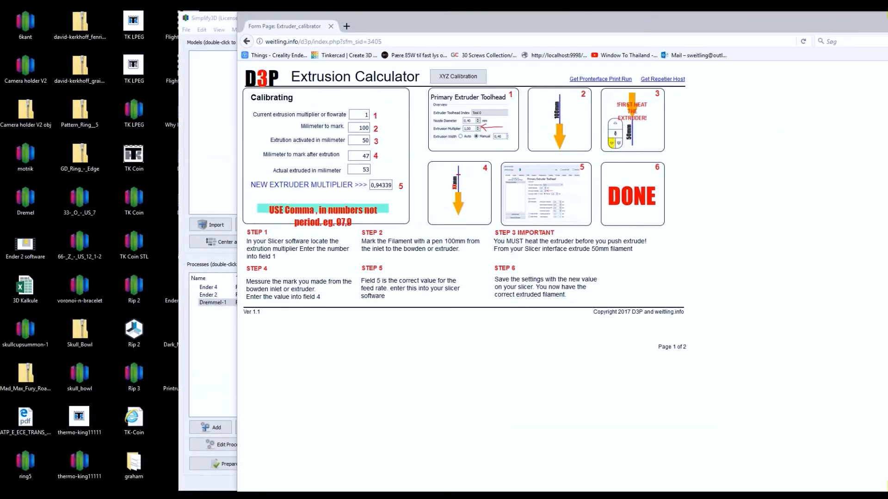
Step: Show the Ender 4 process's starting script with its M92 X80.24 Y80.2 Z400.80 E99 line
{"action": "left_click", "coordinate": [237, 17]}
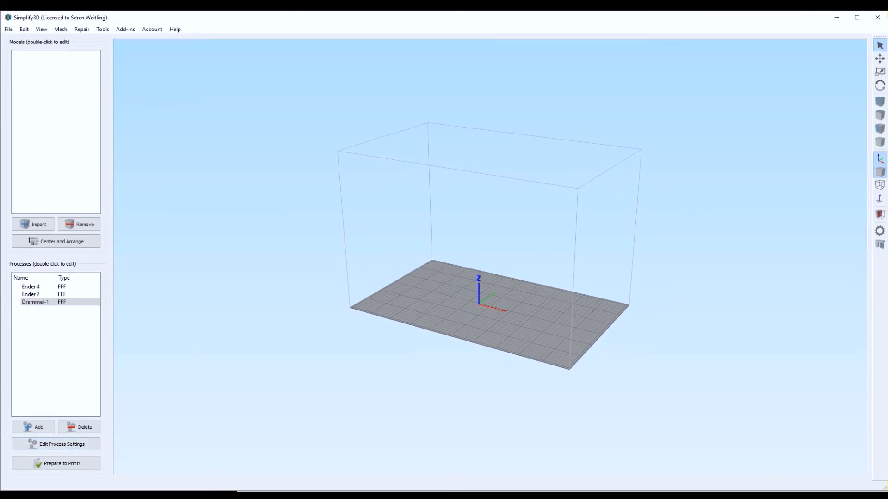
{"action": "left_click", "coordinate": [30, 287]}
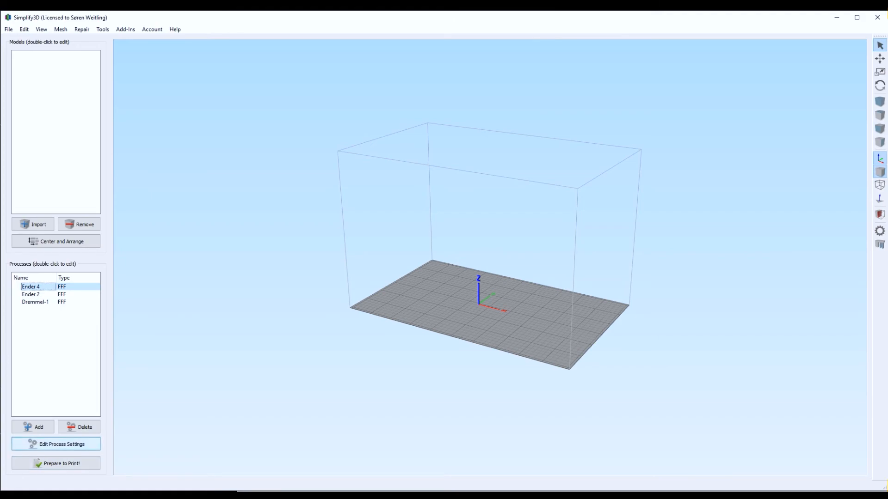
{"action": "left_click", "coordinate": [55, 444]}
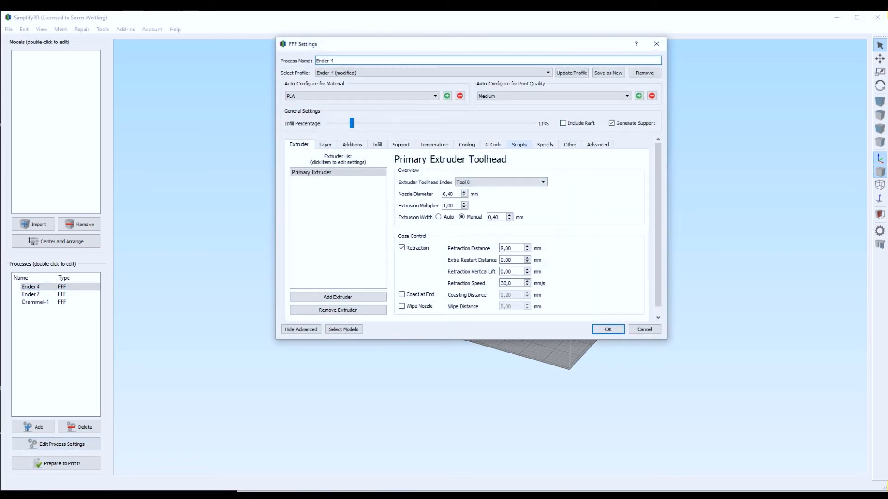
{"action": "left_click", "coordinate": [517, 144]}
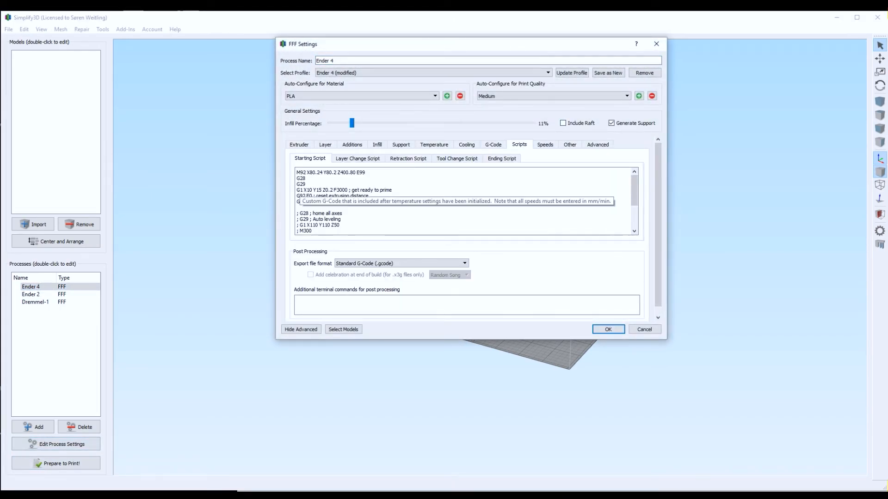